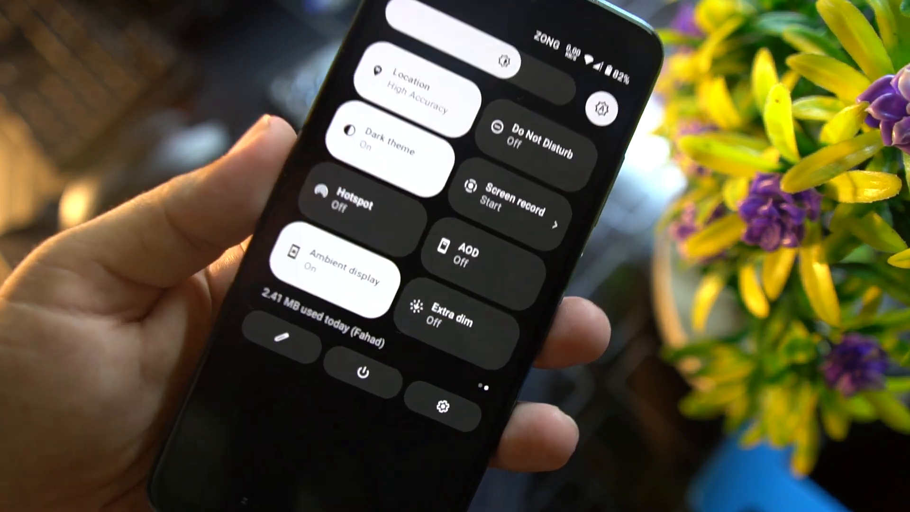
# Open Superior Goodies' Status Bar page showing VoLTE, VoWiFi, 4G and data-disabled icon options.
pyautogui.click(452, 313)
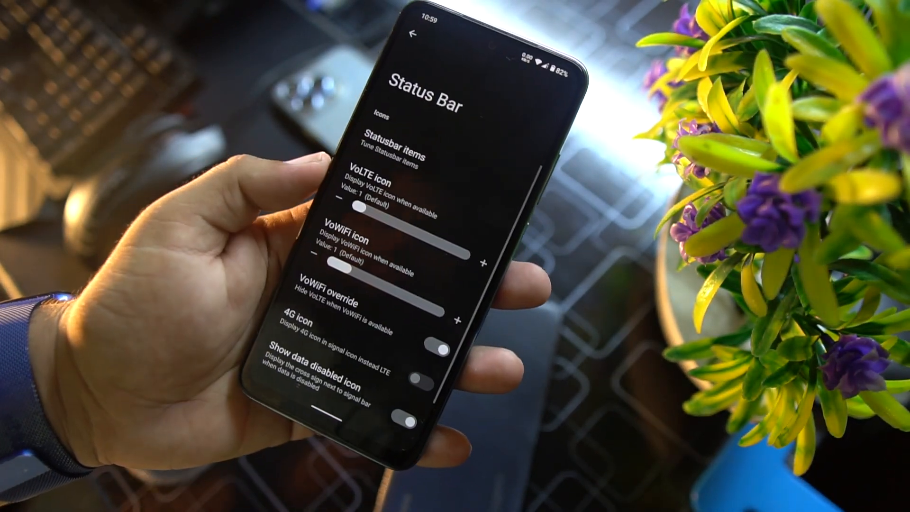
# Open the Lock Screen page with charging info, ambient pulse, music ticker and media art options.
pyautogui.scroll(-3)
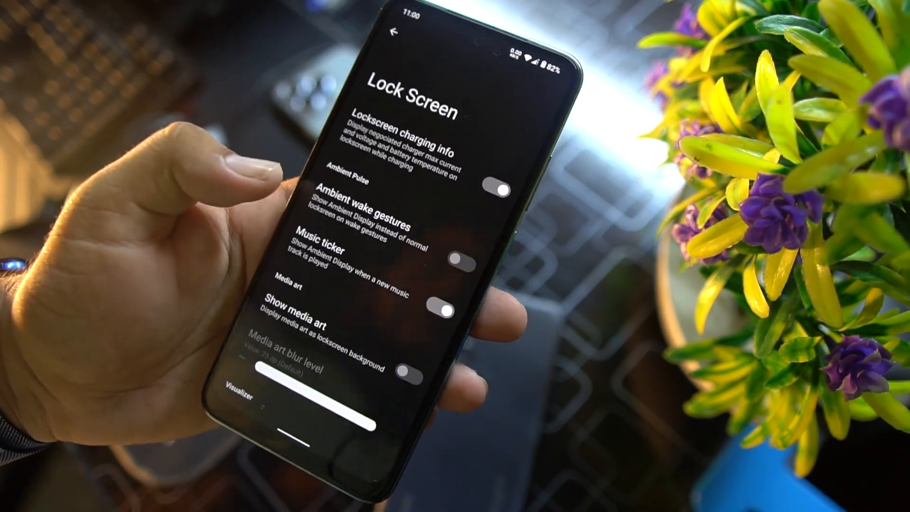
# Open Sound settings showing media, call, ring, alarm and notification volumes and phone ringtone.
pyautogui.click(396, 32)
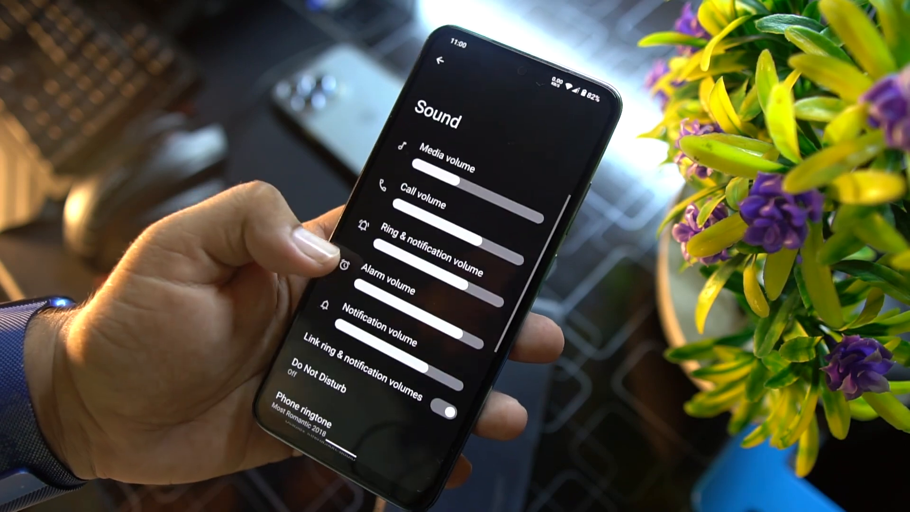
# Scroll the main Settings list down to System and About phone (Redmi Note 10).
pyautogui.scroll(-3)
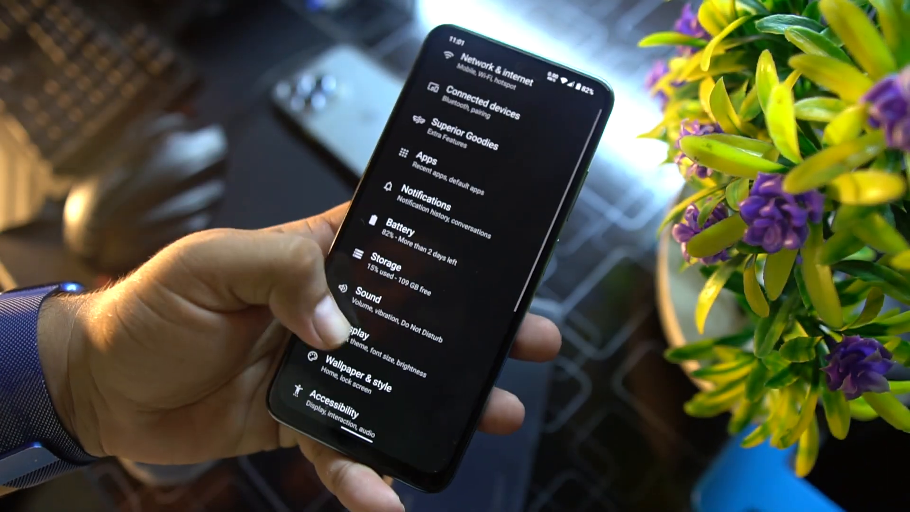
pyautogui.scroll(-3)
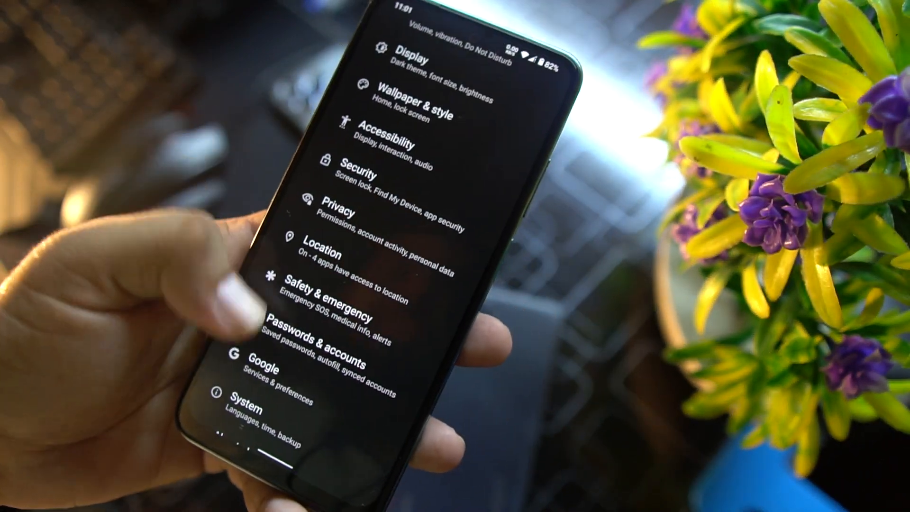
pyautogui.scroll(3)
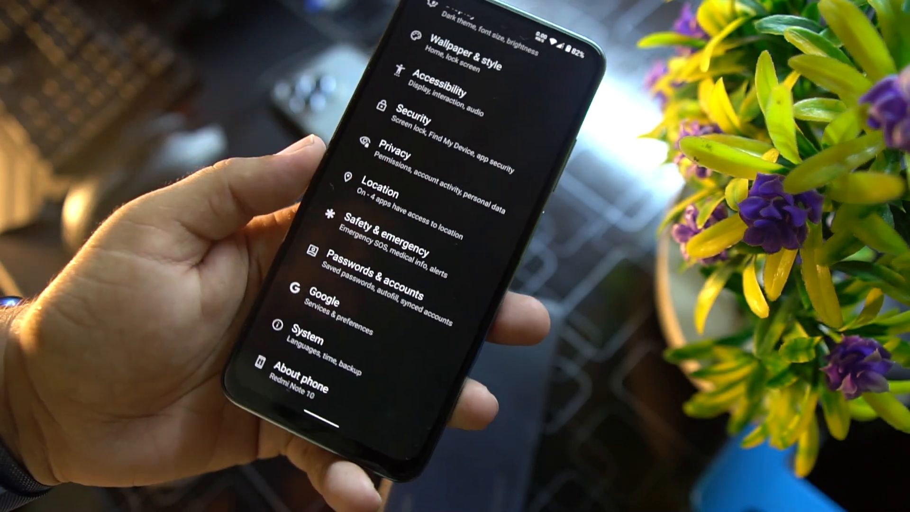